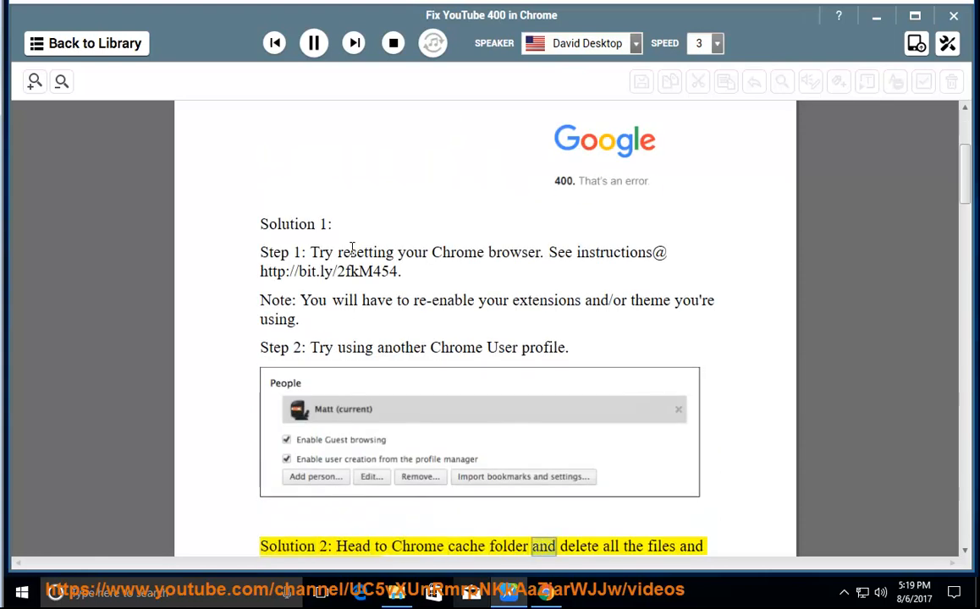
scroll(down, 3)
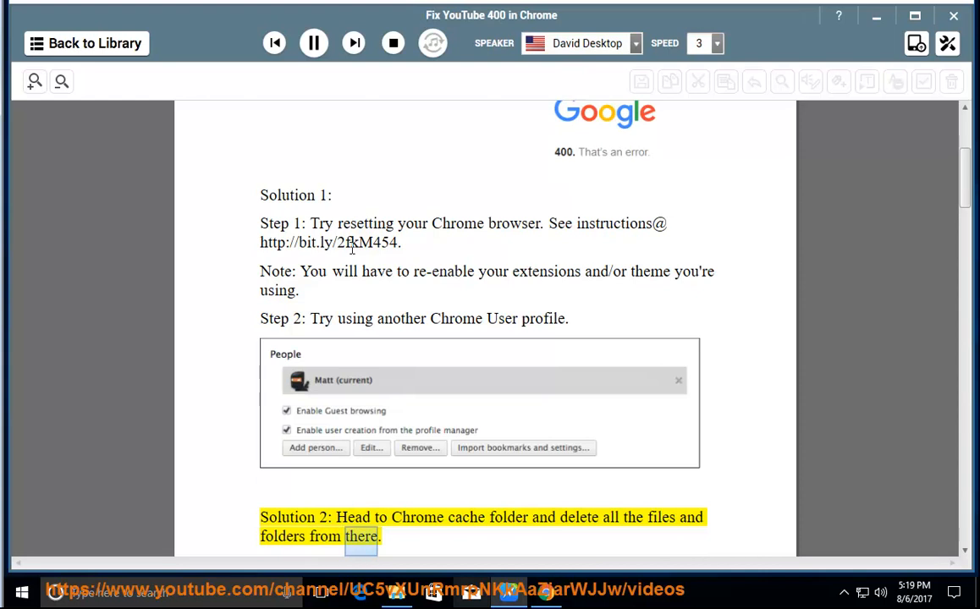
scroll(down, 3)
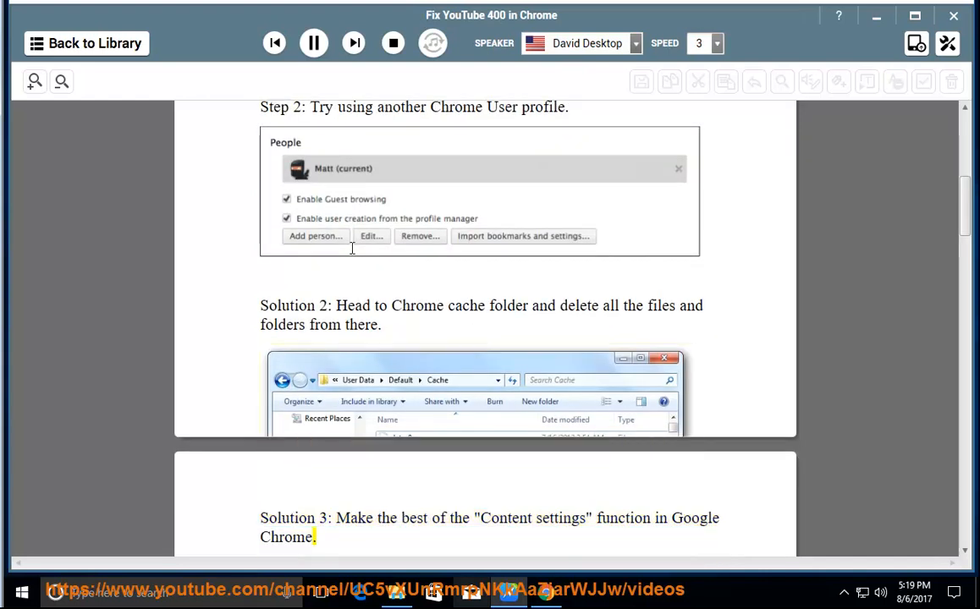
scroll(down, 3)
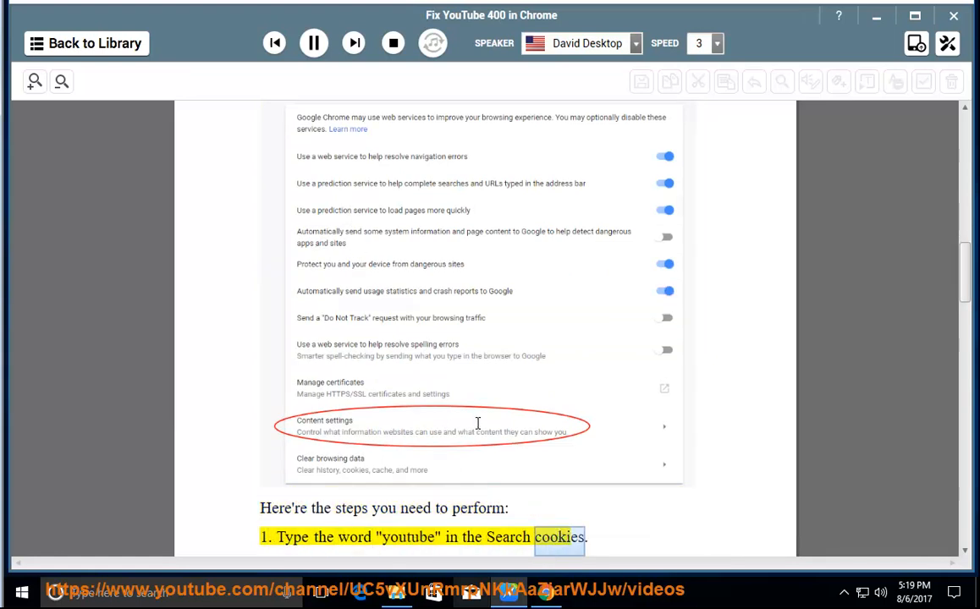
scroll(down, 3)
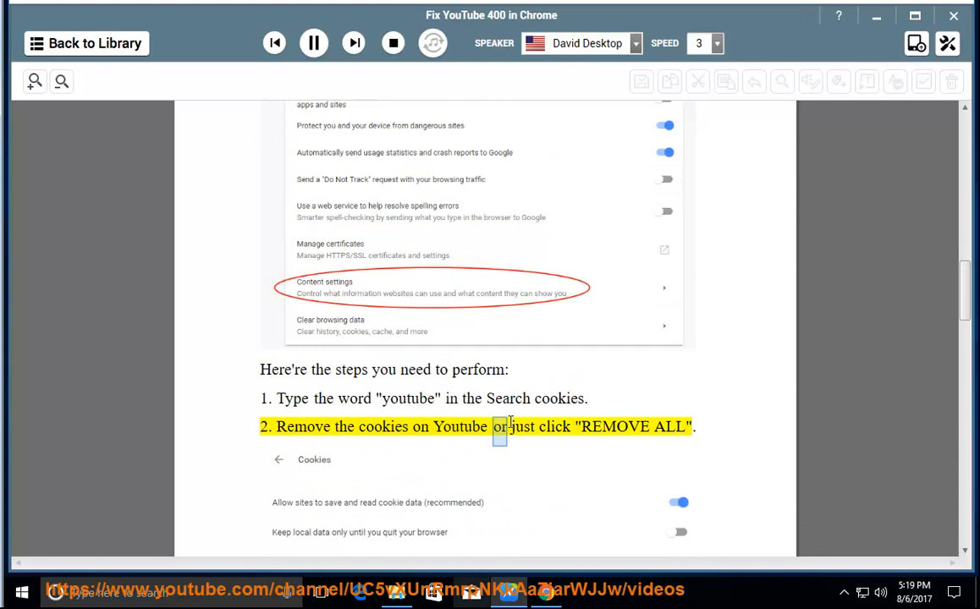
scroll(down, 3)
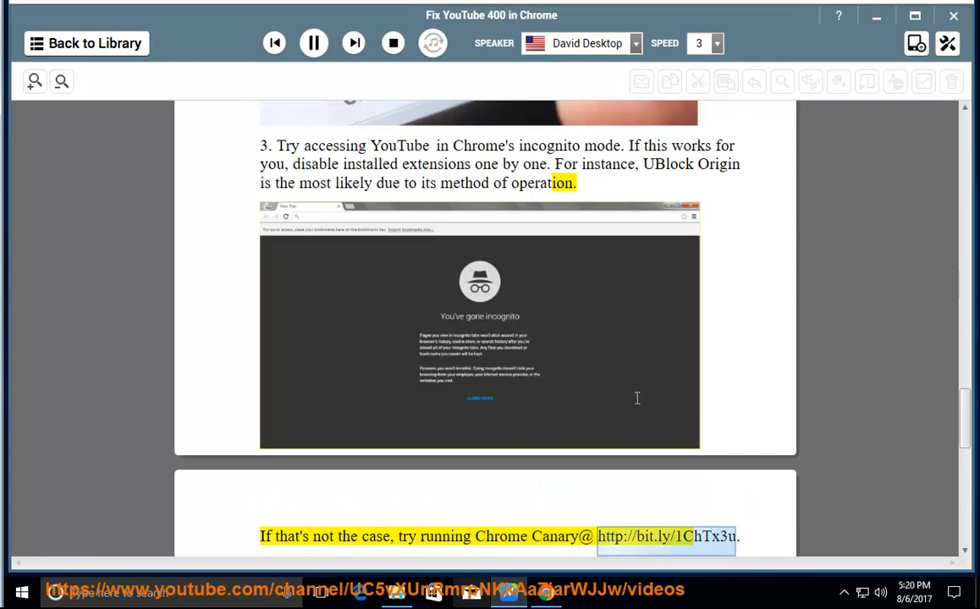
scroll(down, 3)
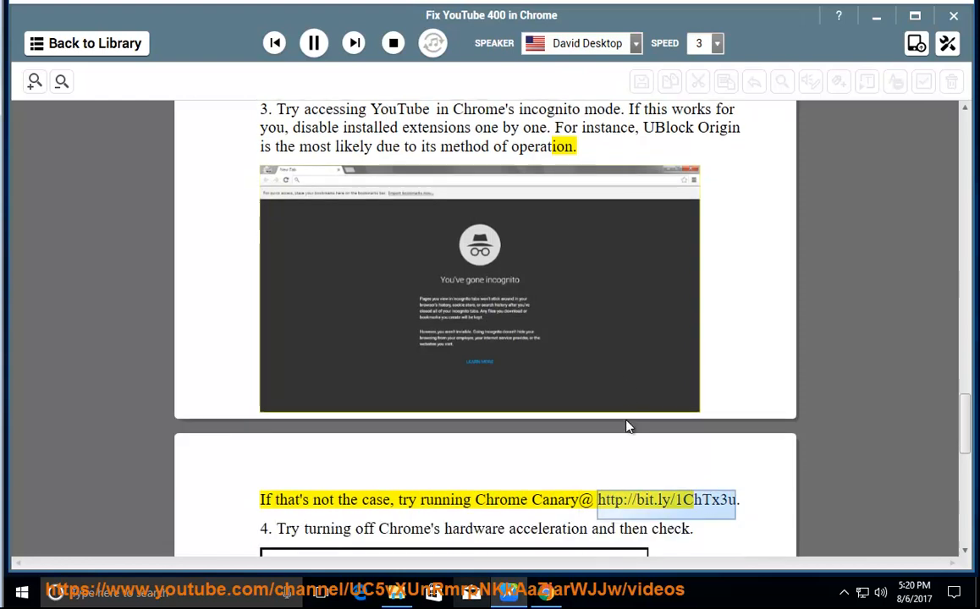
scroll(down, 3)
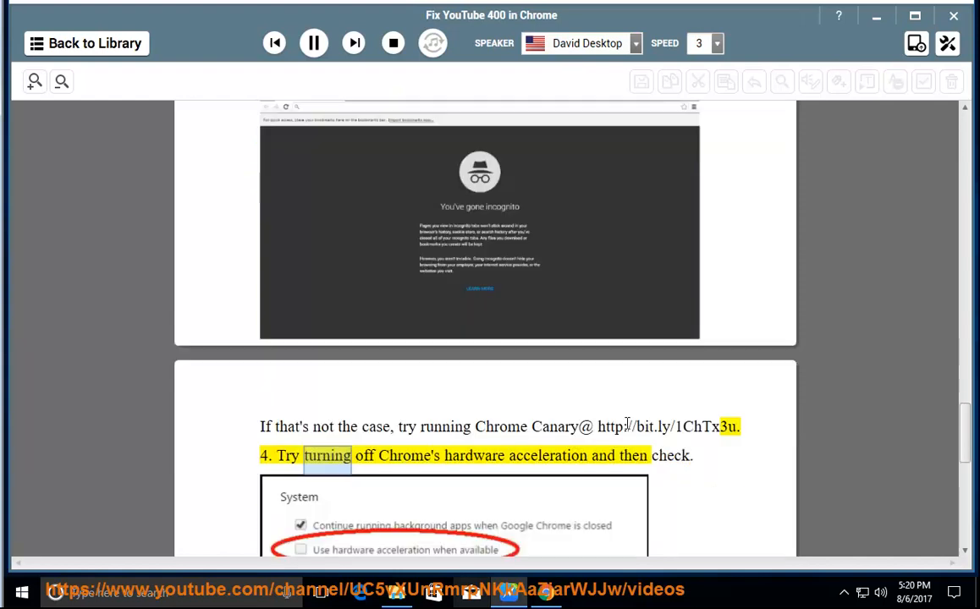
scroll(down, 3)
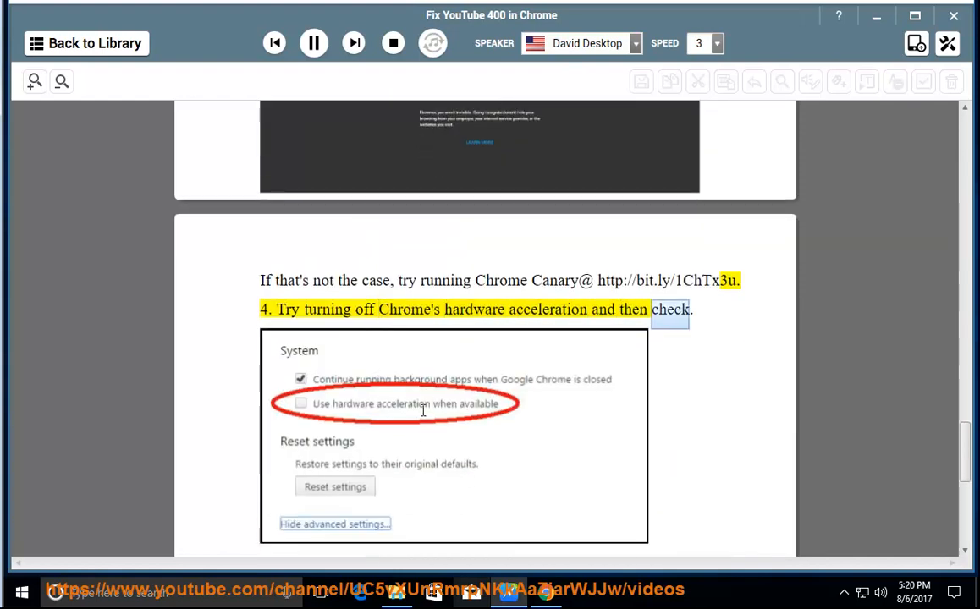